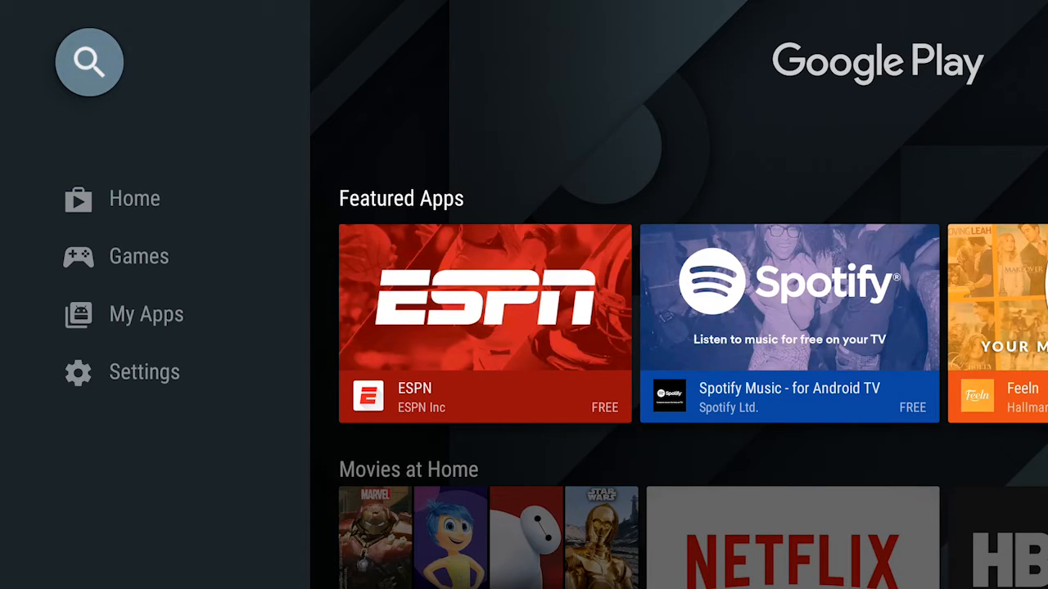
- Search Google Play for 'es' and confirm ES File Explorer is listed as INSTALLED
{"action": "left_click", "coordinate": [89, 63]}
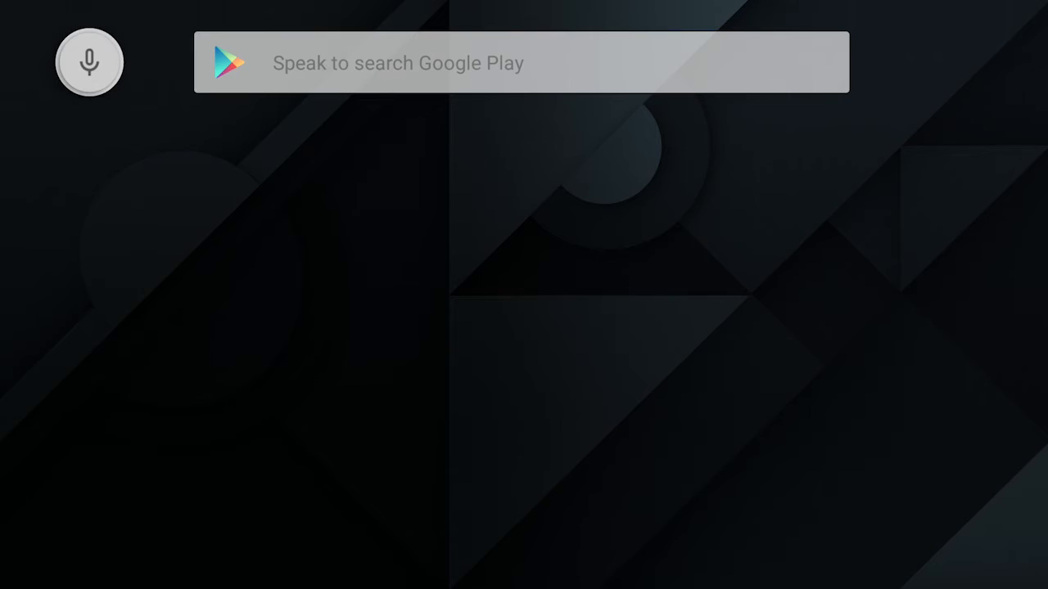
{"action": "left_click", "coordinate": [521, 62]}
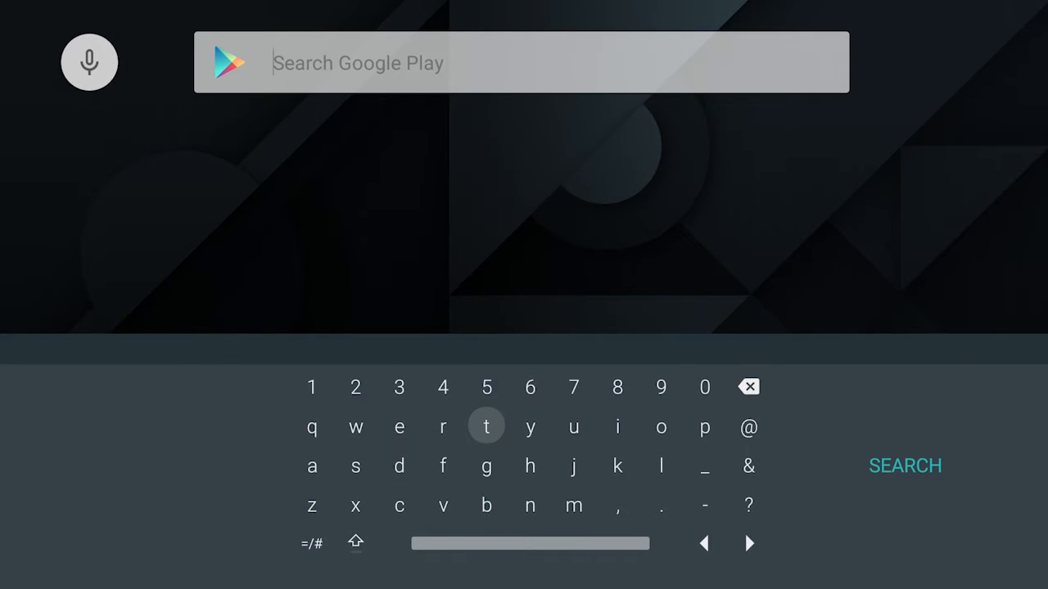
{"action": "left_click", "coordinate": [400, 426]}
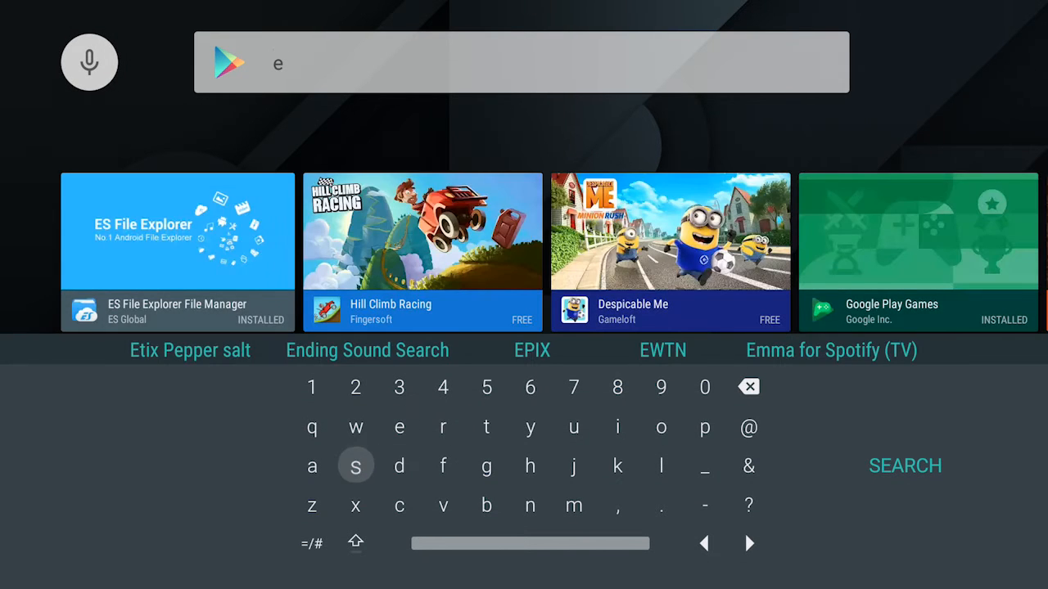
{"action": "left_click", "coordinate": [355, 465]}
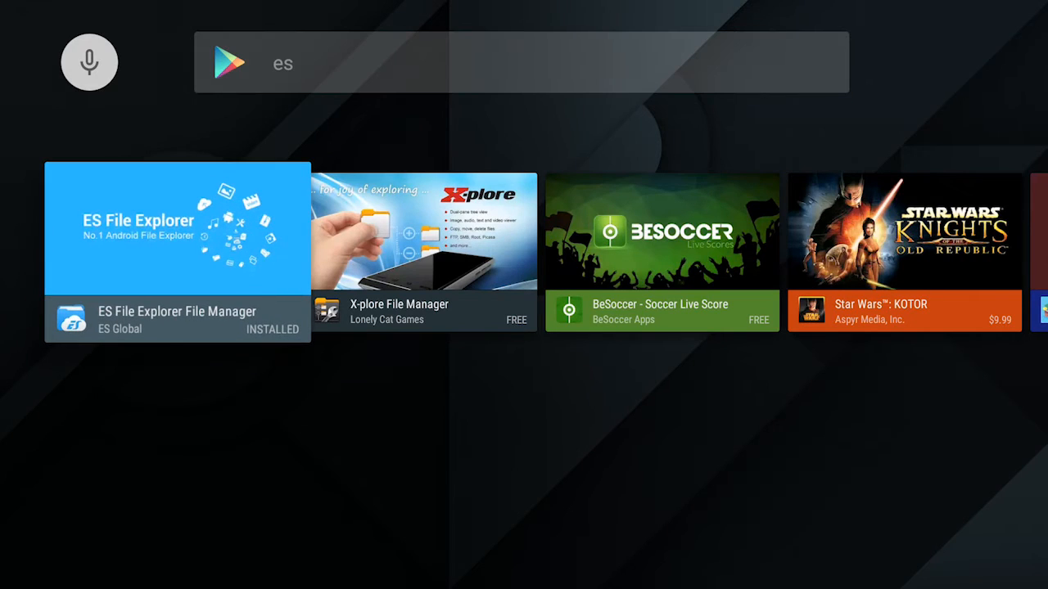
{"action": "left_click", "coordinate": [177, 238]}
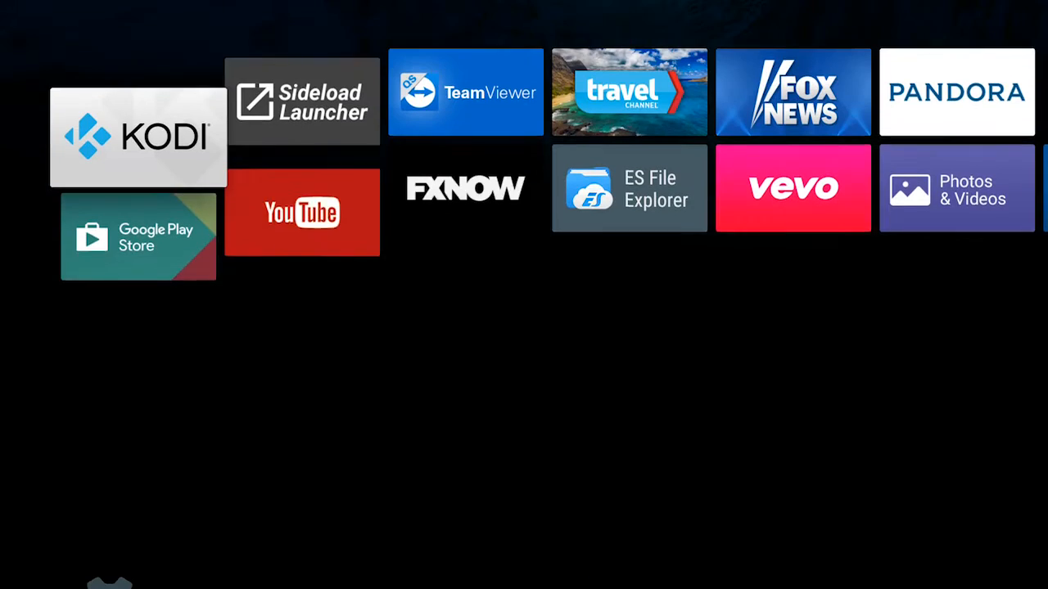
- Launch ES File Explorer from the Apps row of the Android TV home screen
{"action": "scroll", "scroll_direction": "down", "scroll_amount": 3}
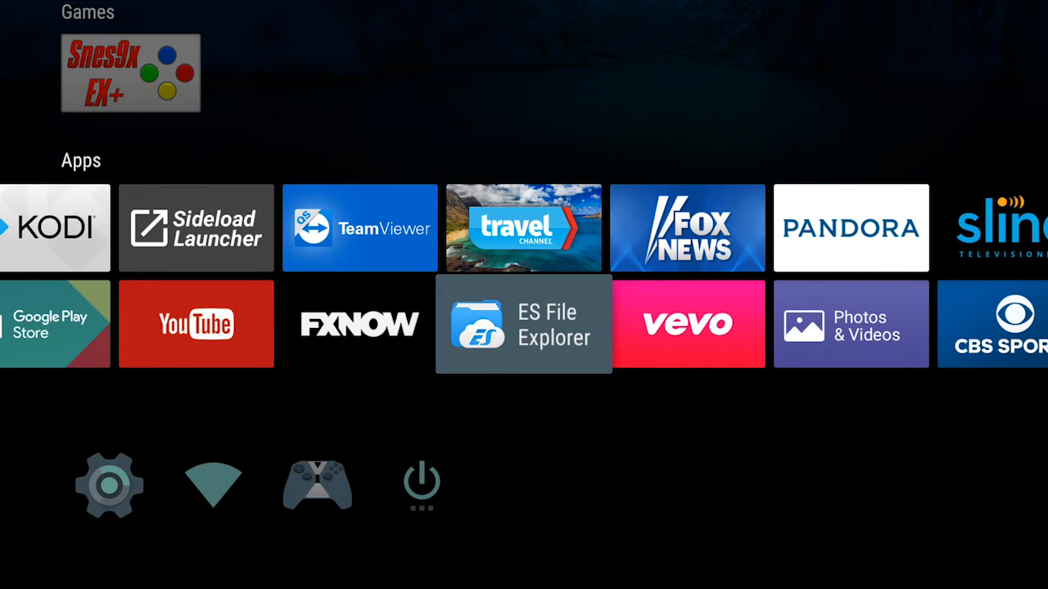
{"action": "left_click", "coordinate": [524, 324]}
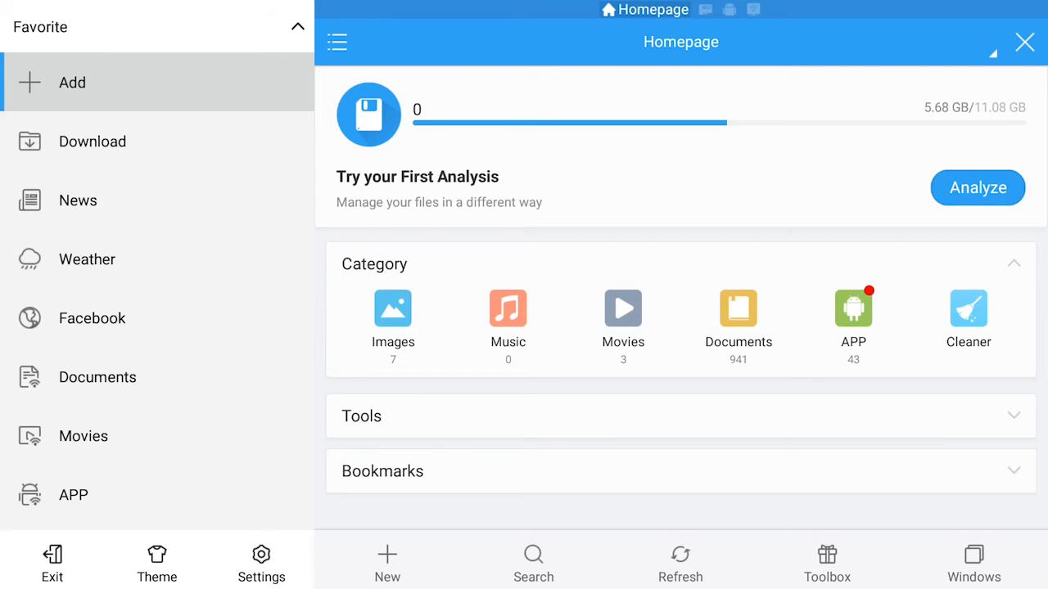
{"action": "left_click", "coordinate": [72, 82]}
{"action": "type", "text": "h"}
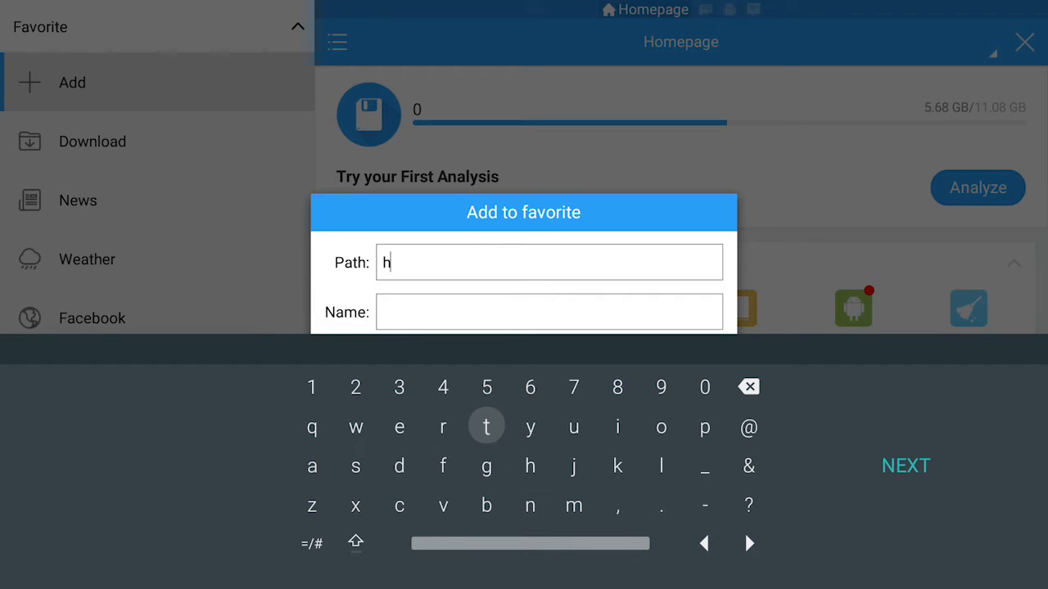
{"action": "type", "text": "ttp:"}
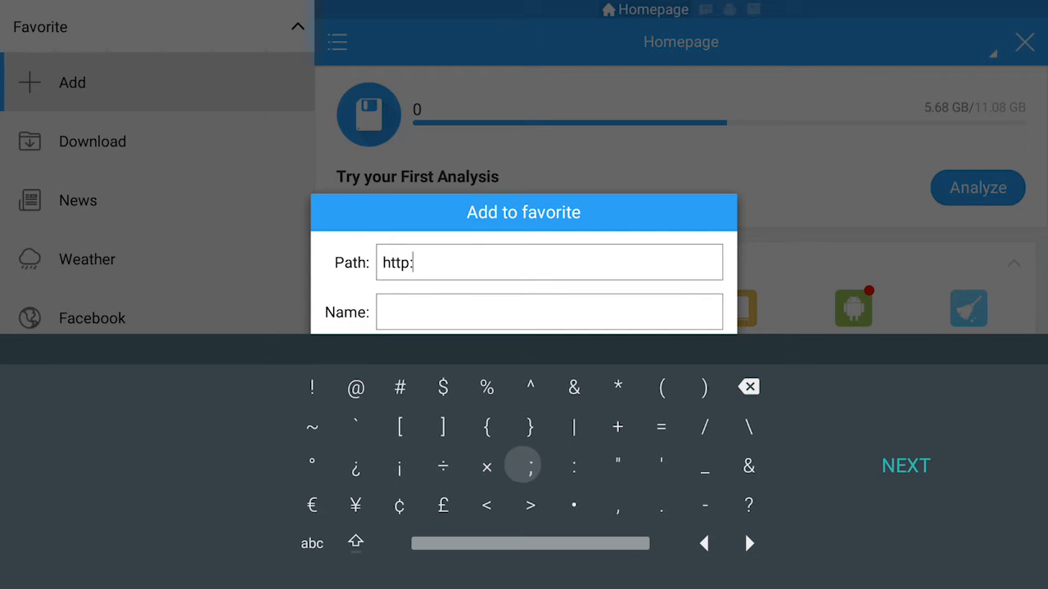
{"action": "left_click", "coordinate": [704, 426]}
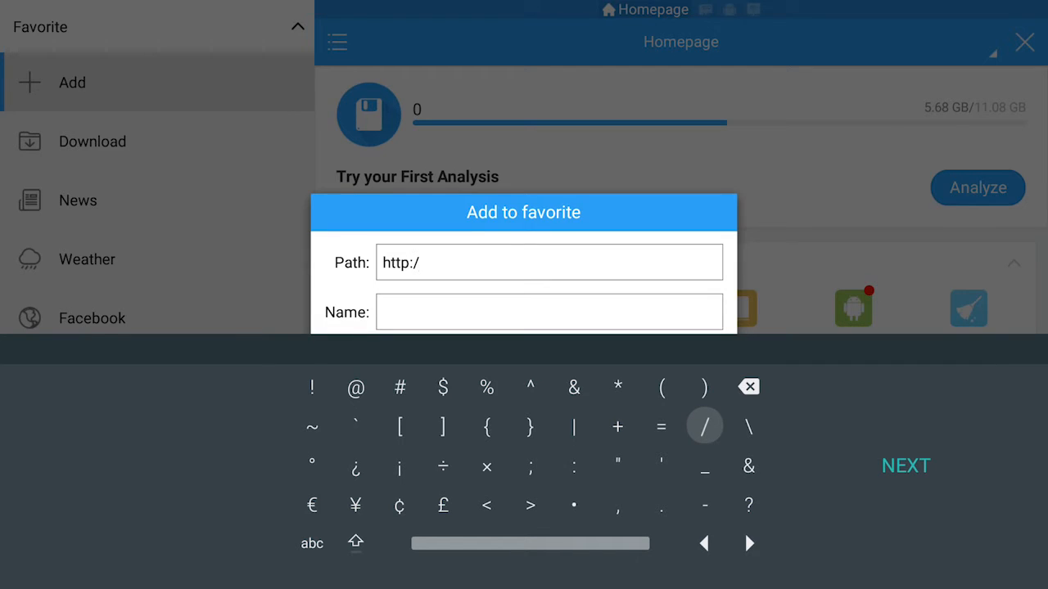
{"action": "left_click", "coordinate": [704, 426]}
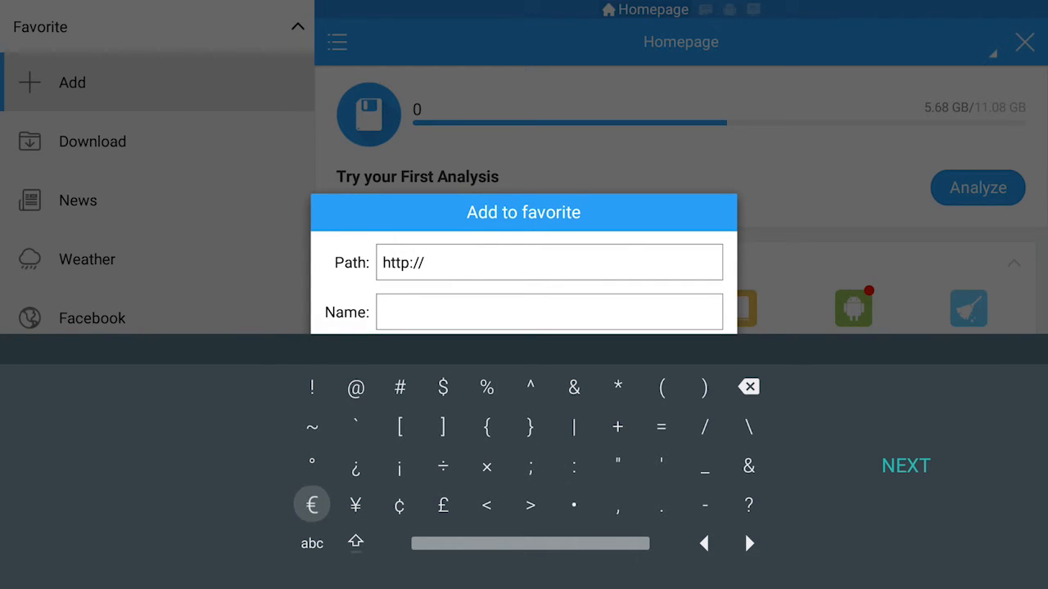
{"action": "left_click", "coordinate": [311, 544]}
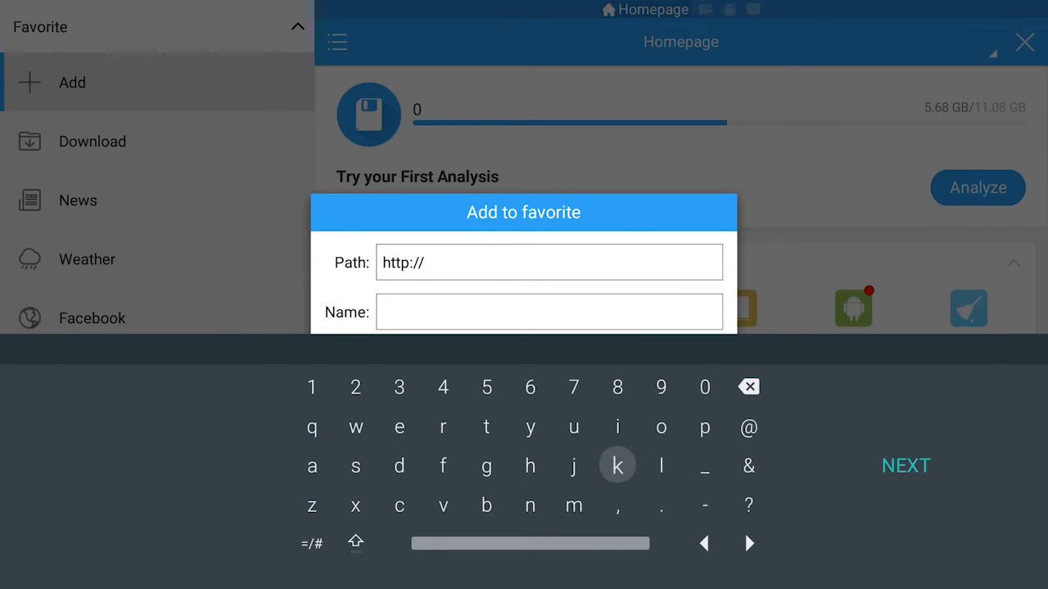
{"action": "type", "text": "d"}
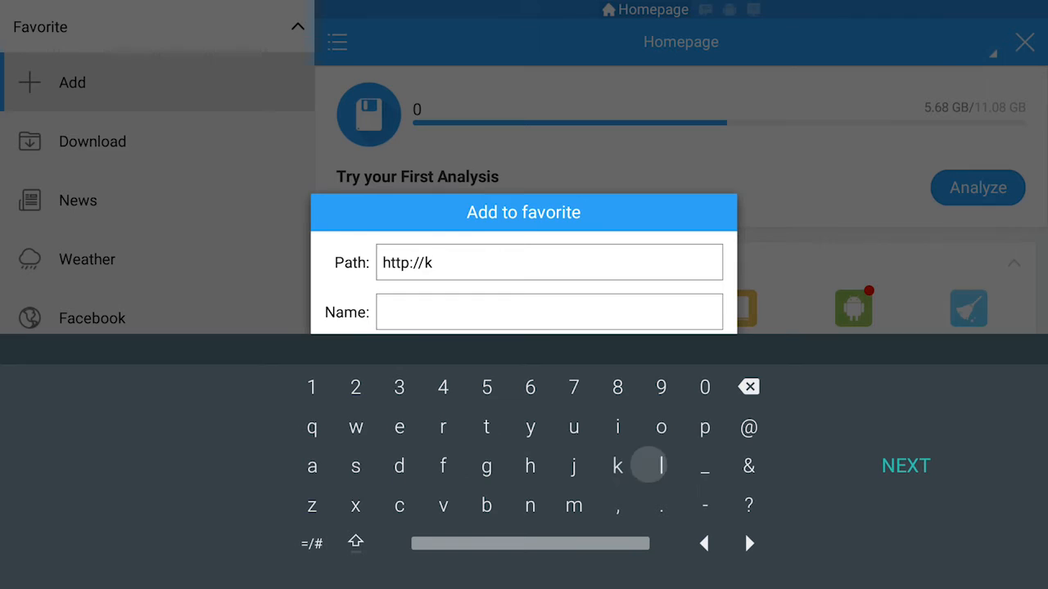
{"action": "left_click", "coordinate": [661, 427]}
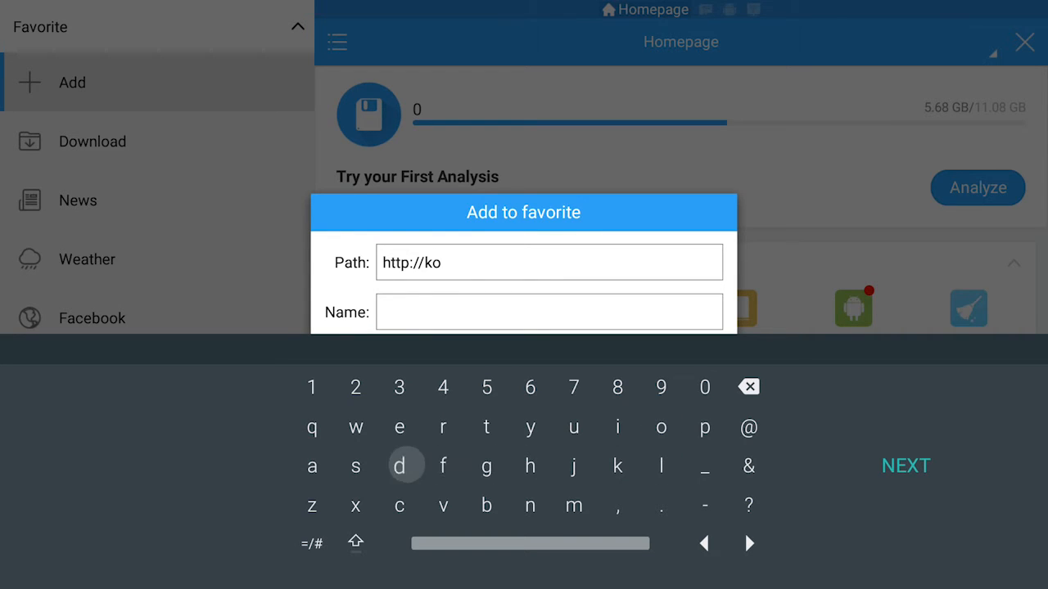
{"action": "type", "text": "di.tv"}
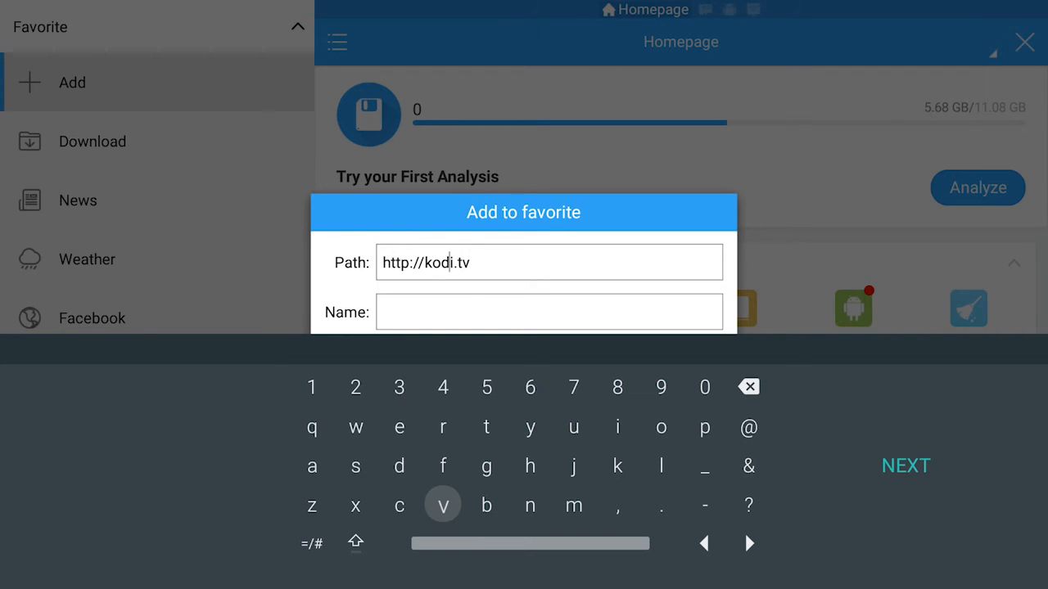
- Change the path to http:\\kodi.tv\download so it points at the download page
{"action": "left_click", "coordinate": [746, 386]}
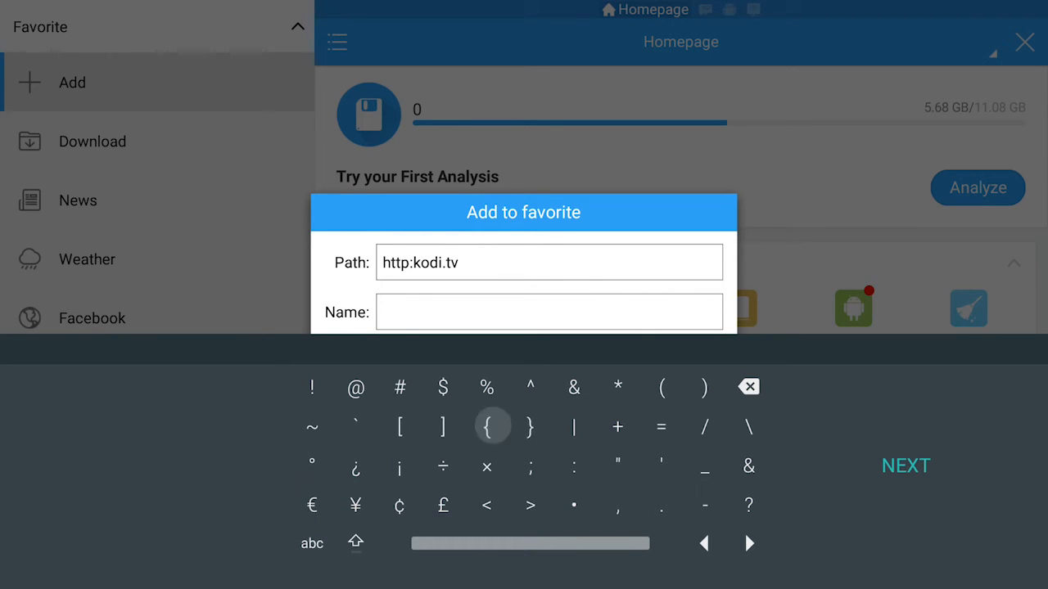
{"action": "left_click", "coordinate": [747, 425]}
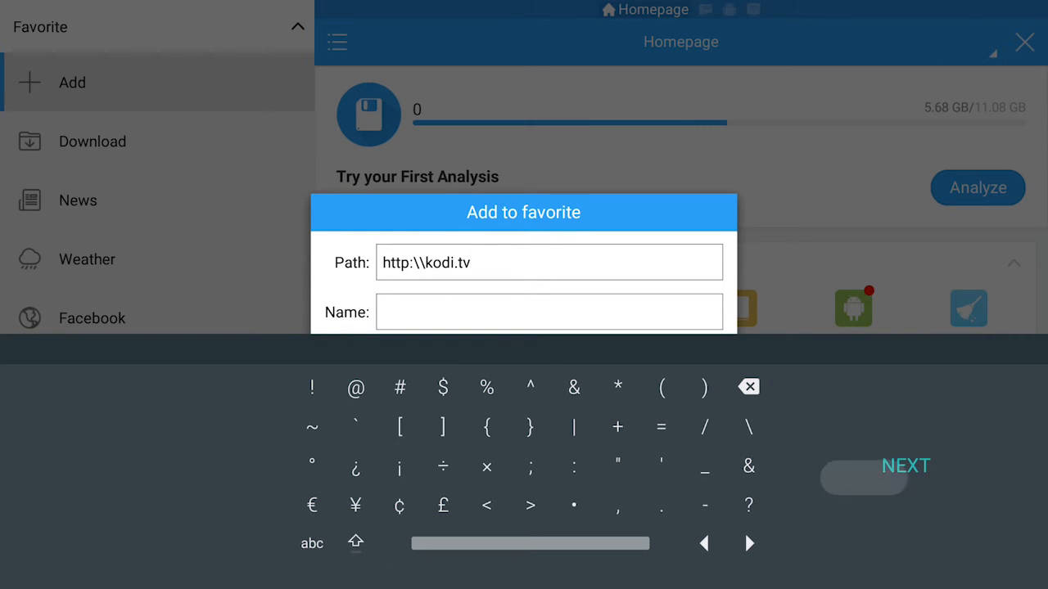
{"action": "left_click", "coordinate": [746, 425]}
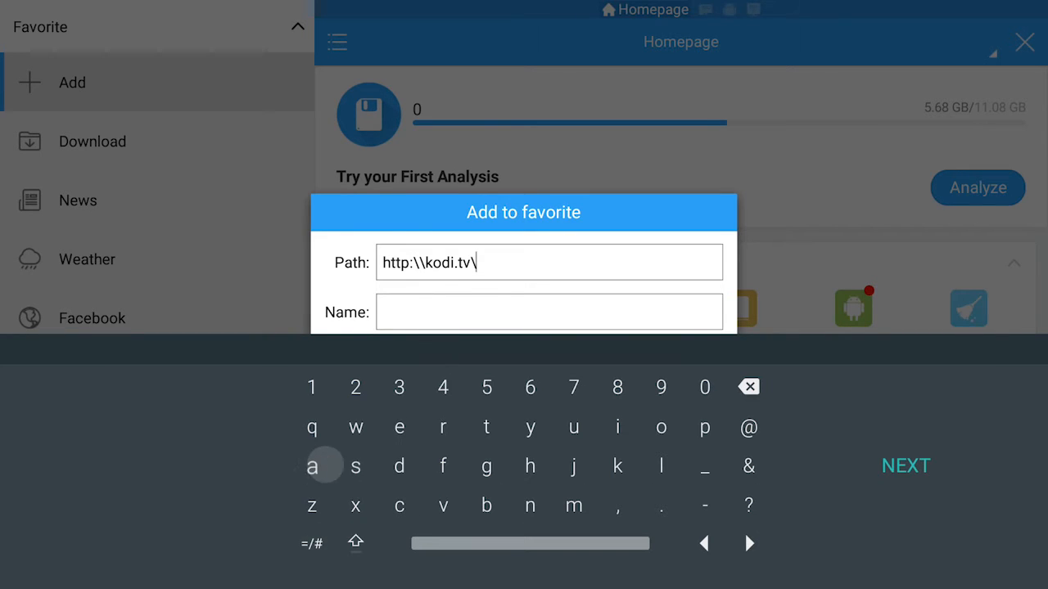
{"action": "left_click", "coordinate": [399, 465]}
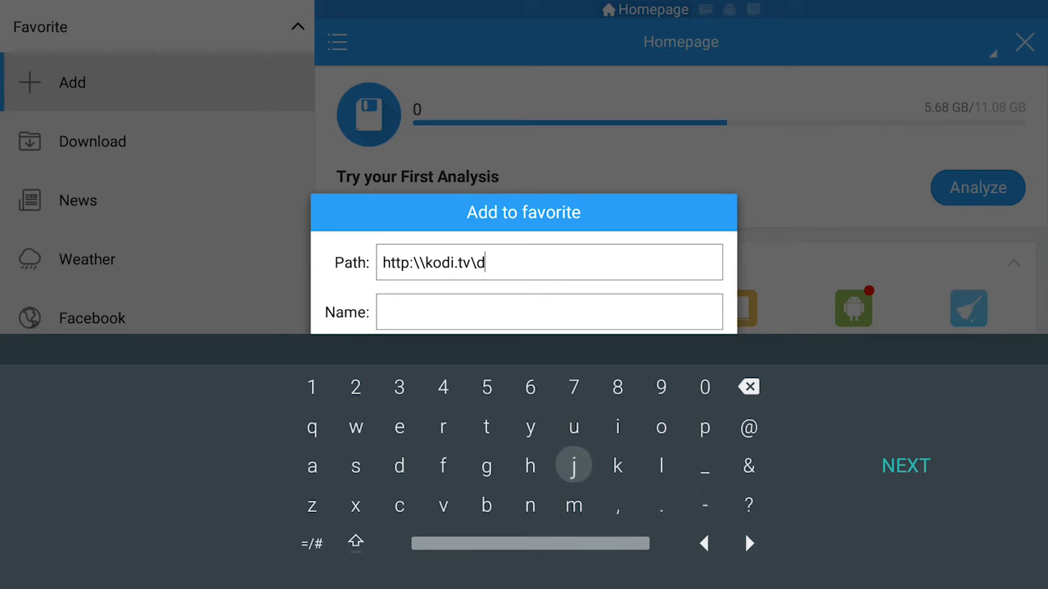
{"action": "left_click", "coordinate": [660, 429]}
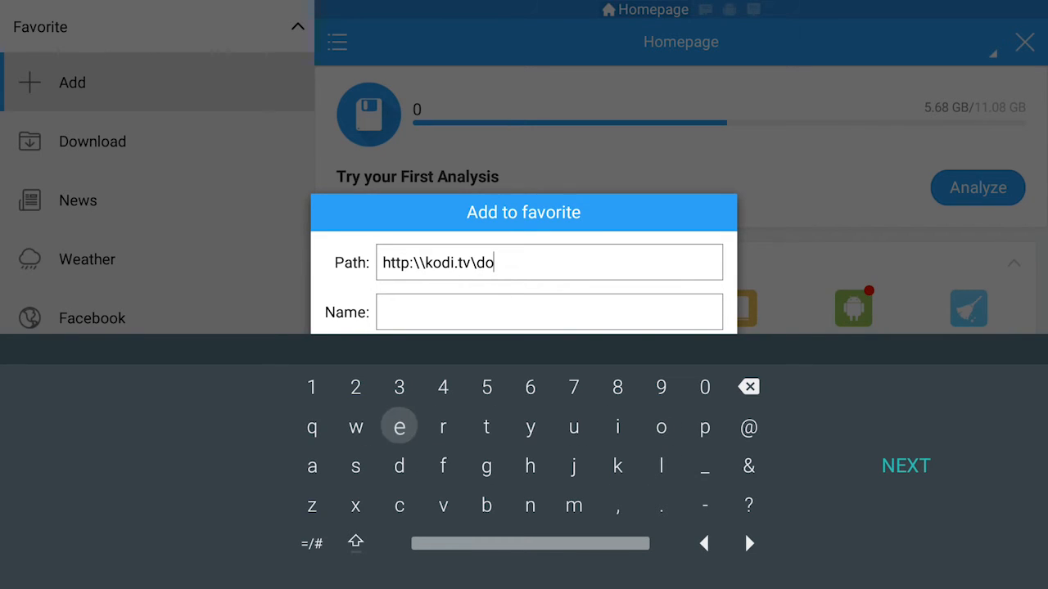
{"action": "type", "text": "nload"}
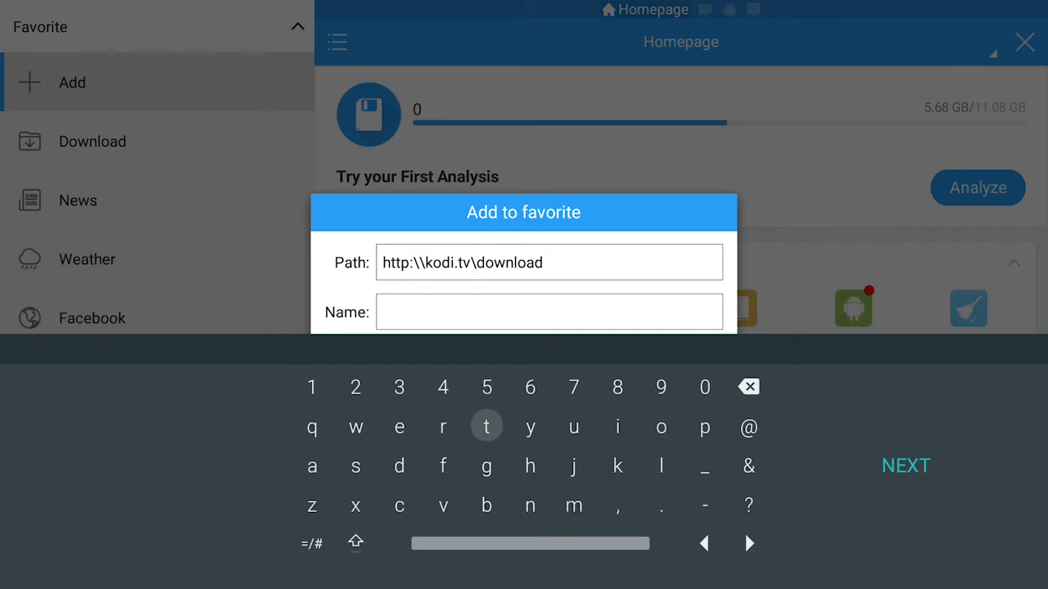
- Name the favorite kodi, close the keyboard and save it
{"action": "left_click", "coordinate": [617, 465]}
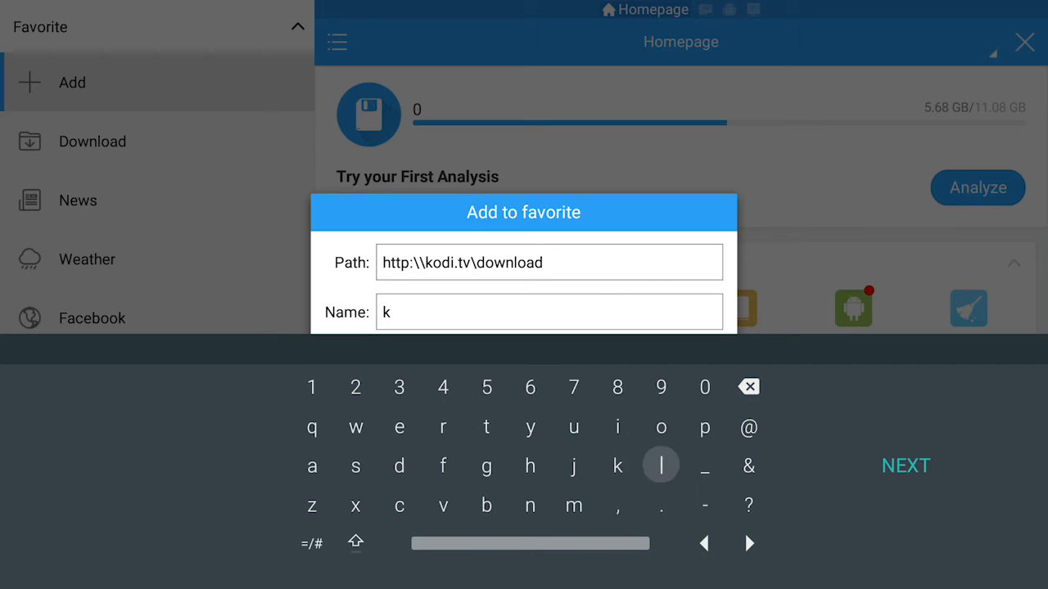
{"action": "type", "text": "od"}
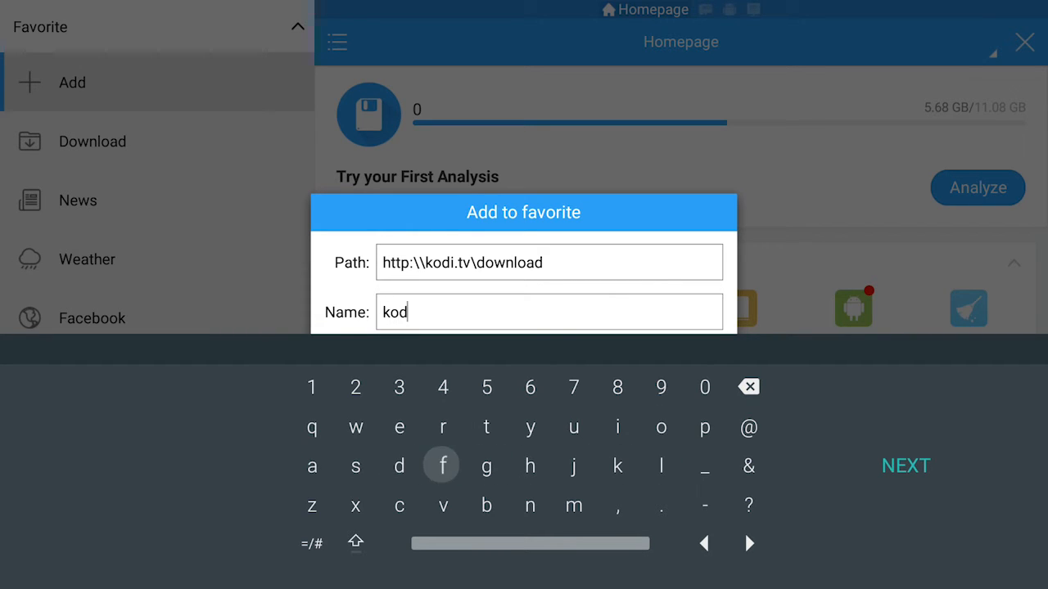
{"action": "left_click", "coordinate": [661, 428]}
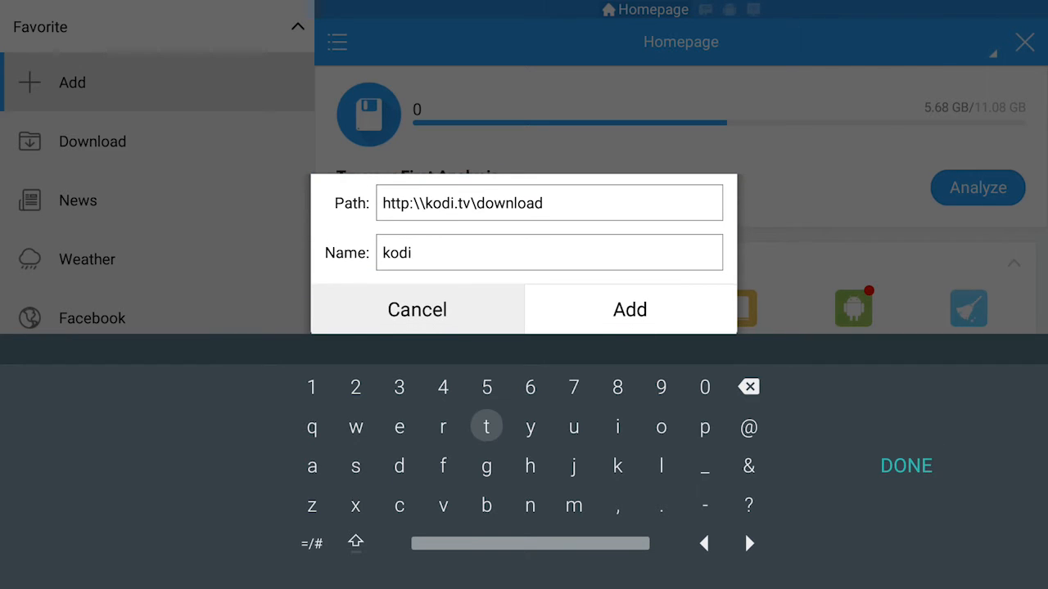
{"action": "left_click", "coordinate": [906, 466]}
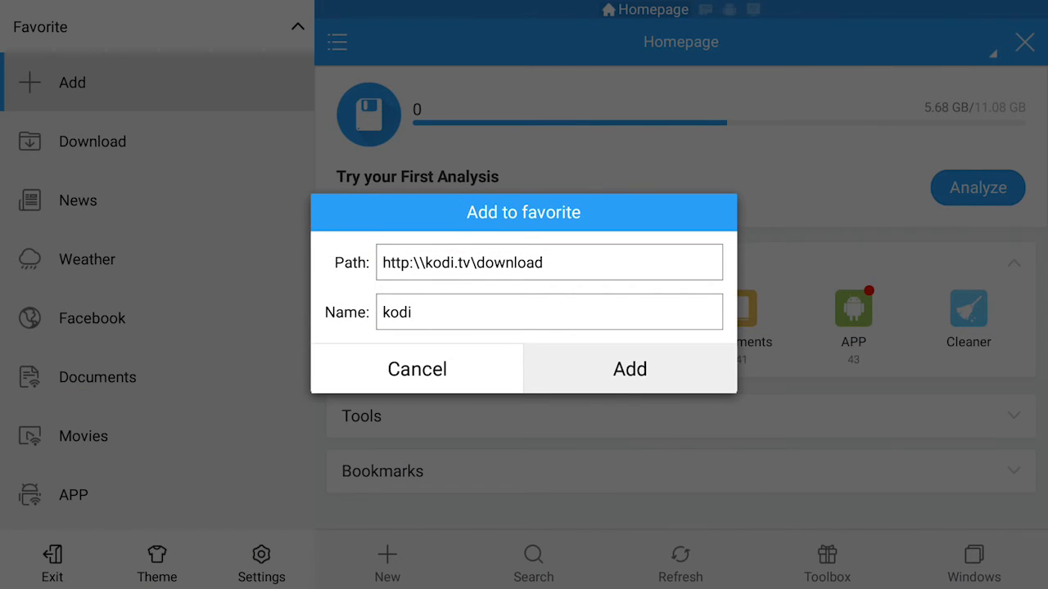
{"action": "left_click", "coordinate": [629, 368]}
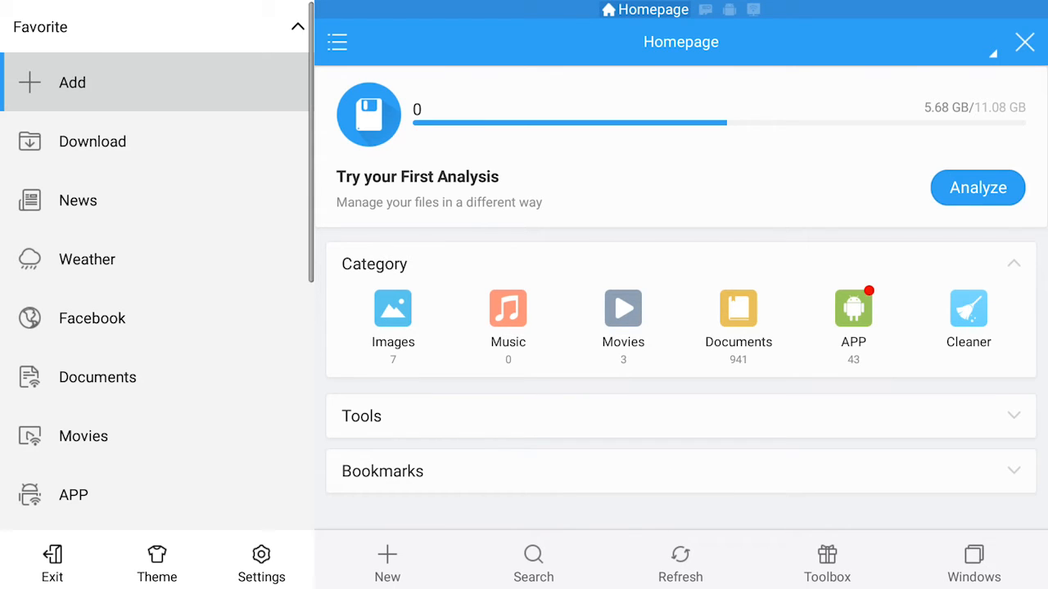
- Scroll the Favorite sidebar down to highlight the new kodi bookmark below Google
{"action": "scroll", "scroll_direction": "down", "scroll_amount": 3}
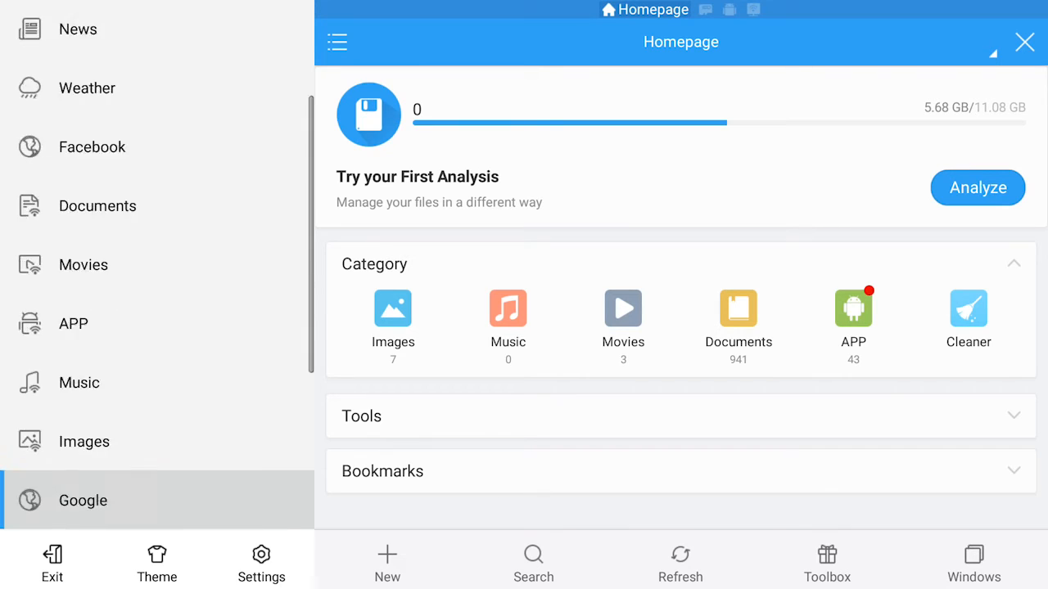
{"action": "scroll", "scroll_direction": "down", "scroll_amount": 3}
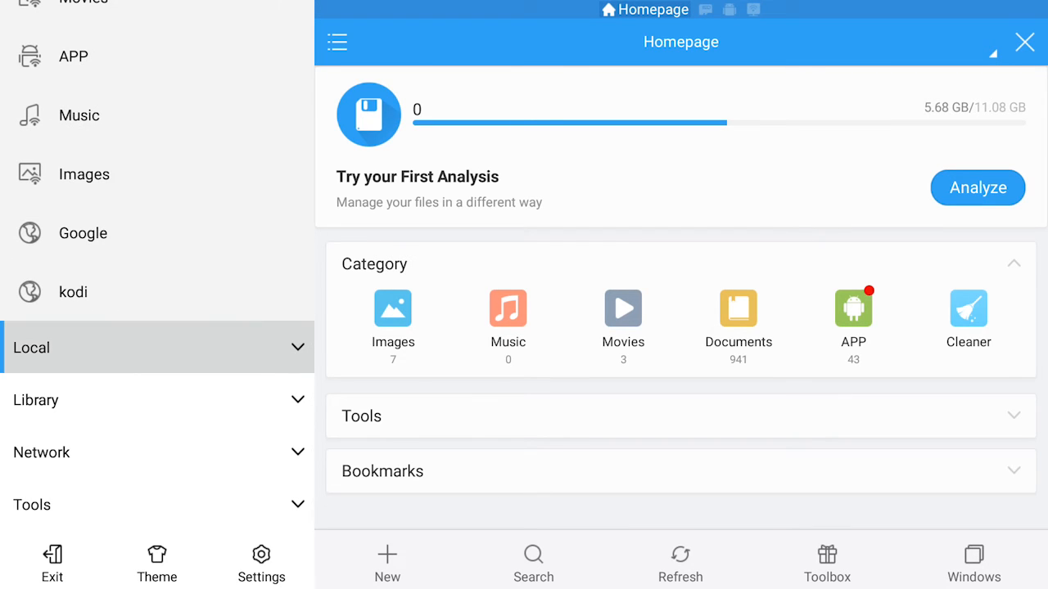
{"action": "left_click", "coordinate": [73, 292]}
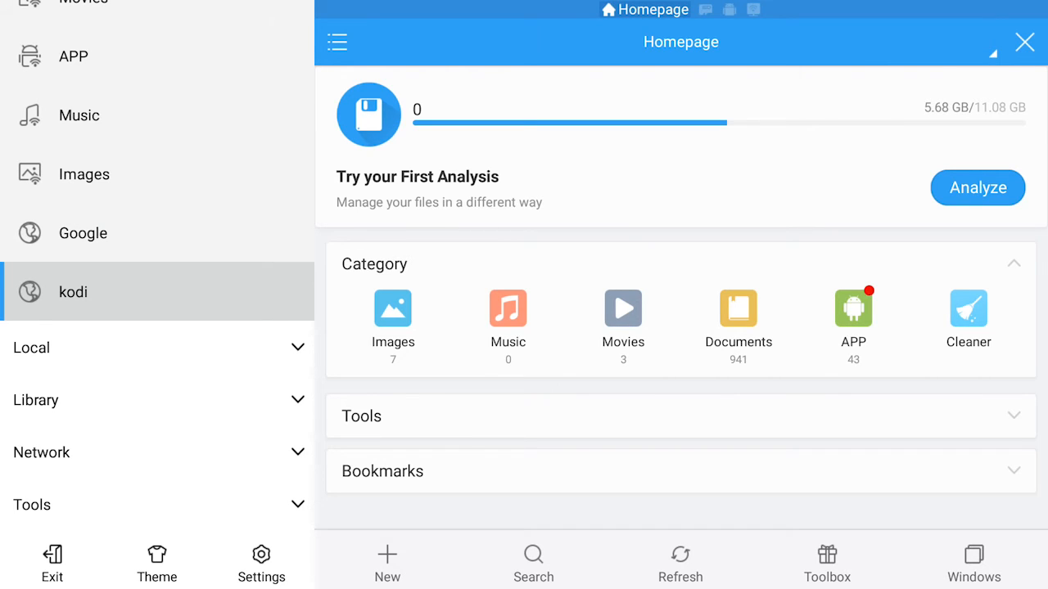
- Open the kodi bookmark and browse the Kodi v16.1 Jarvis Downloads page to the Android ARM link
{"action": "left_click", "coordinate": [72, 292]}
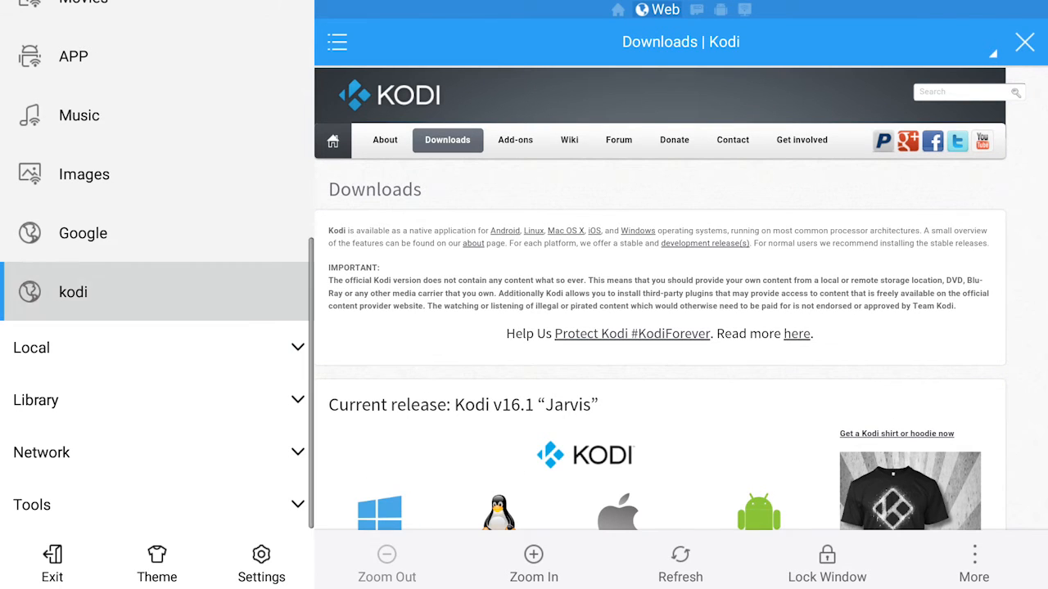
{"action": "scroll", "scroll_direction": "up", "scroll_amount": 3}
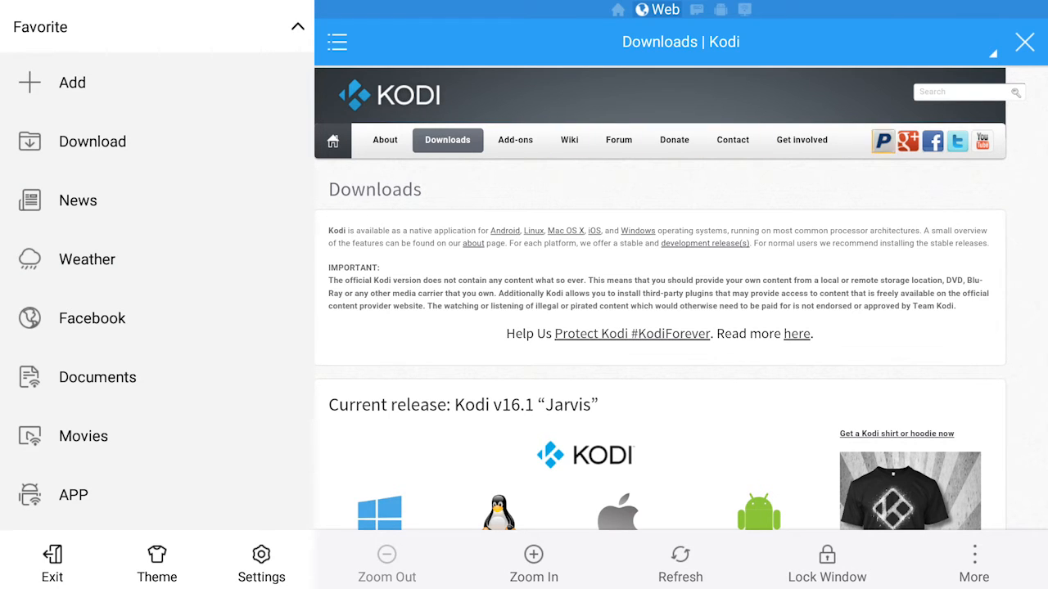
{"action": "scroll", "scroll_direction": "down", "scroll_amount": 3}
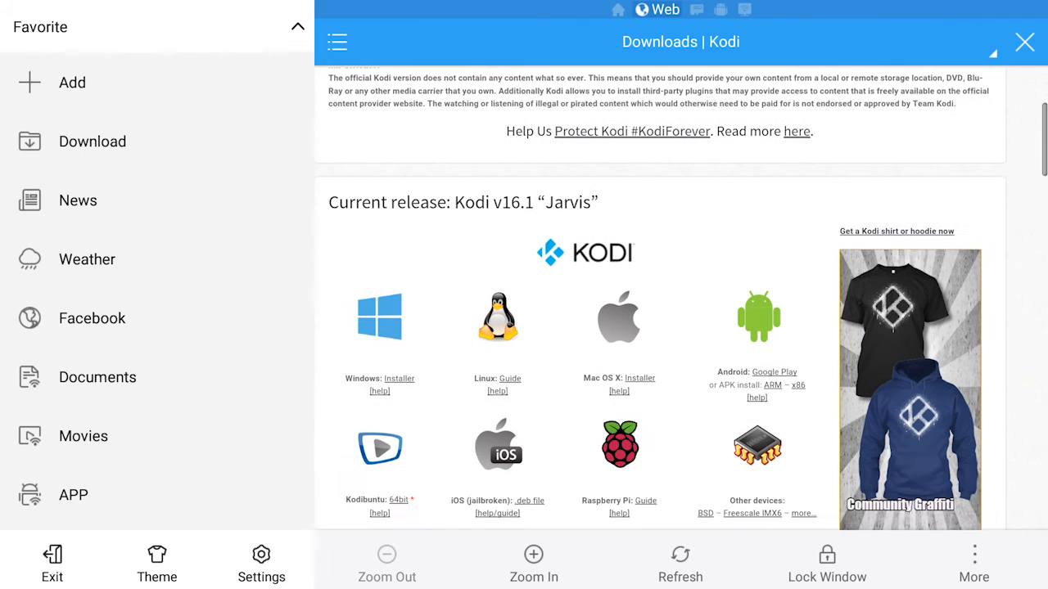
{"action": "scroll", "scroll_direction": "down", "scroll_amount": 3}
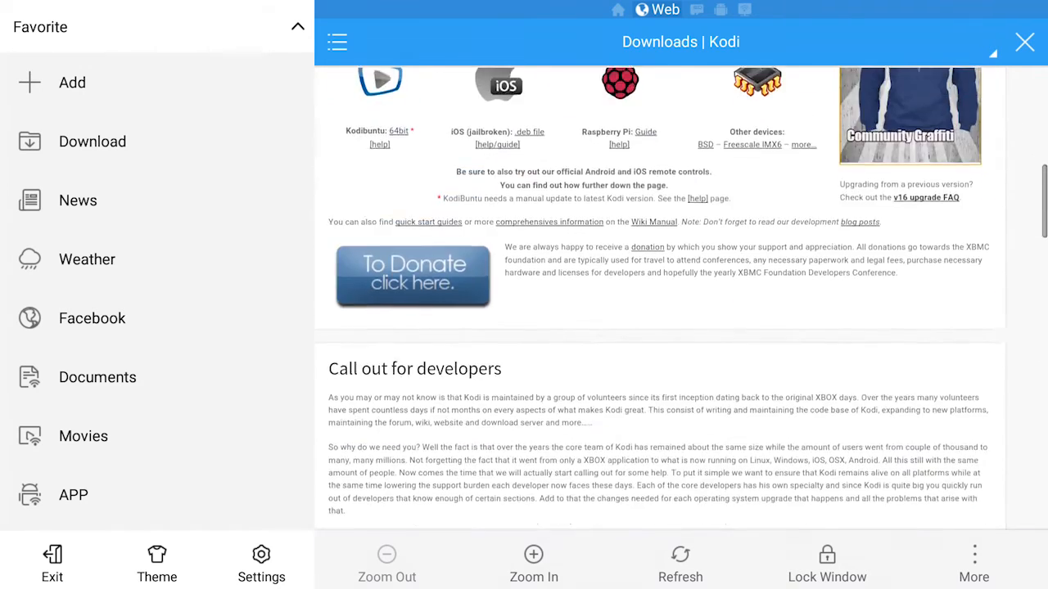
{"action": "scroll", "scroll_direction": "up", "scroll_amount": 3}
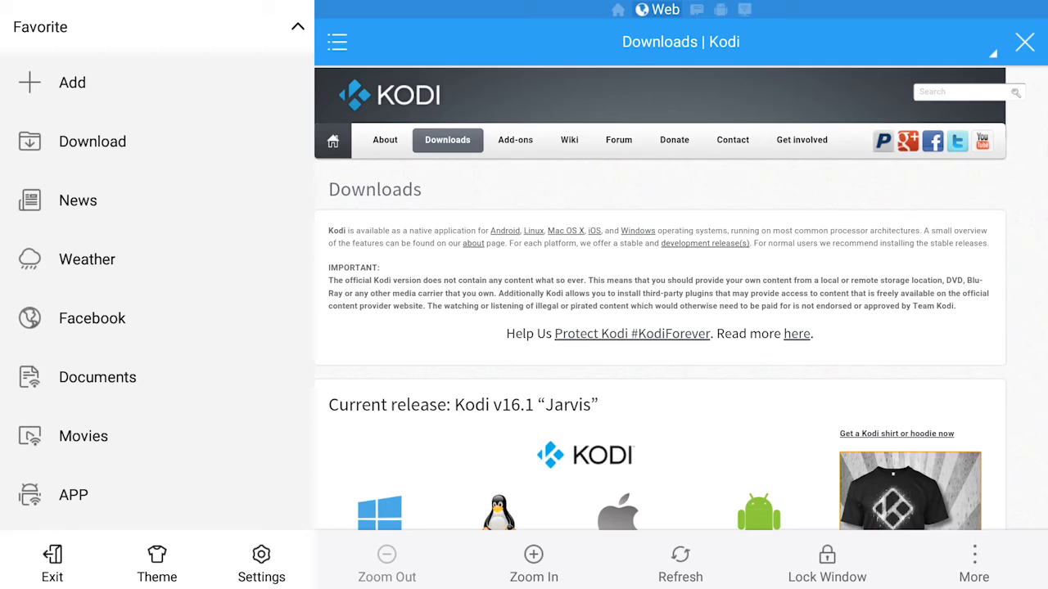
{"action": "scroll", "scroll_direction": "down", "scroll_amount": 3}
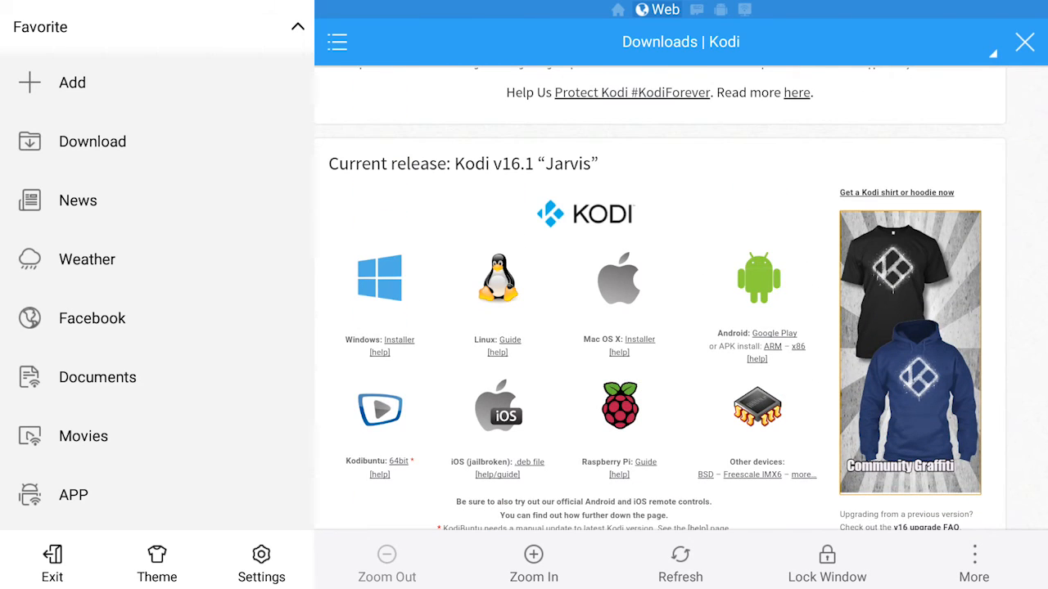
{"action": "scroll", "scroll_direction": "up", "scroll_amount": 3}
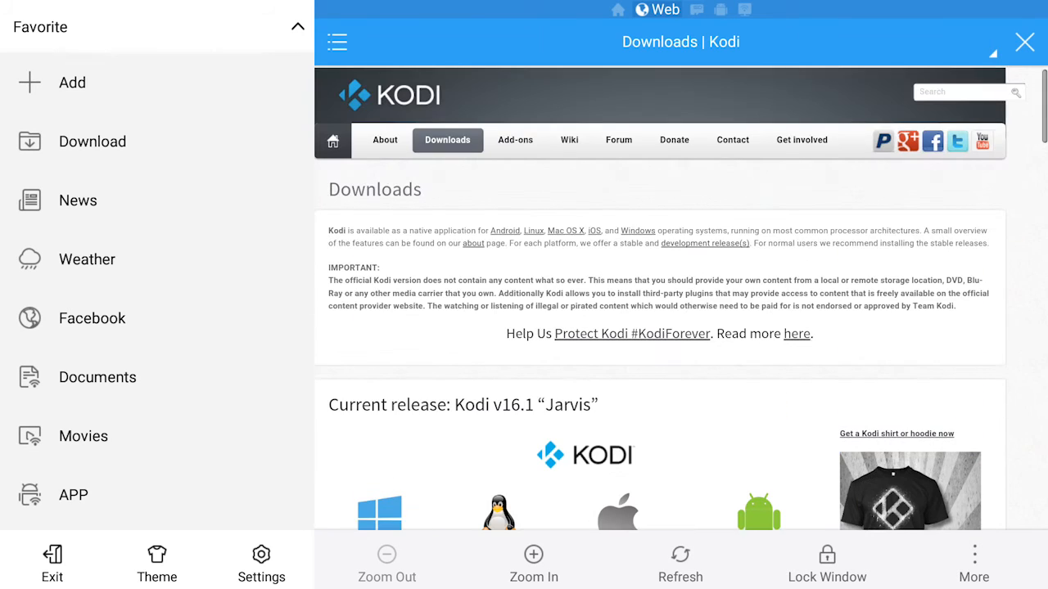
{"action": "mouse_move", "coordinate": [632, 334]}
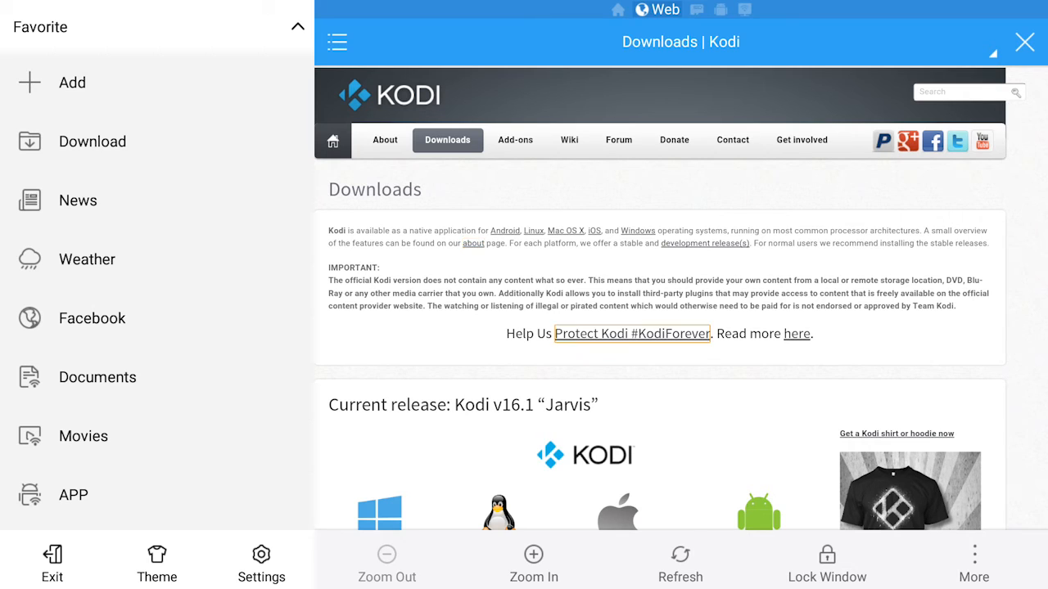
{"action": "scroll", "scroll_direction": "down", "scroll_amount": 3}
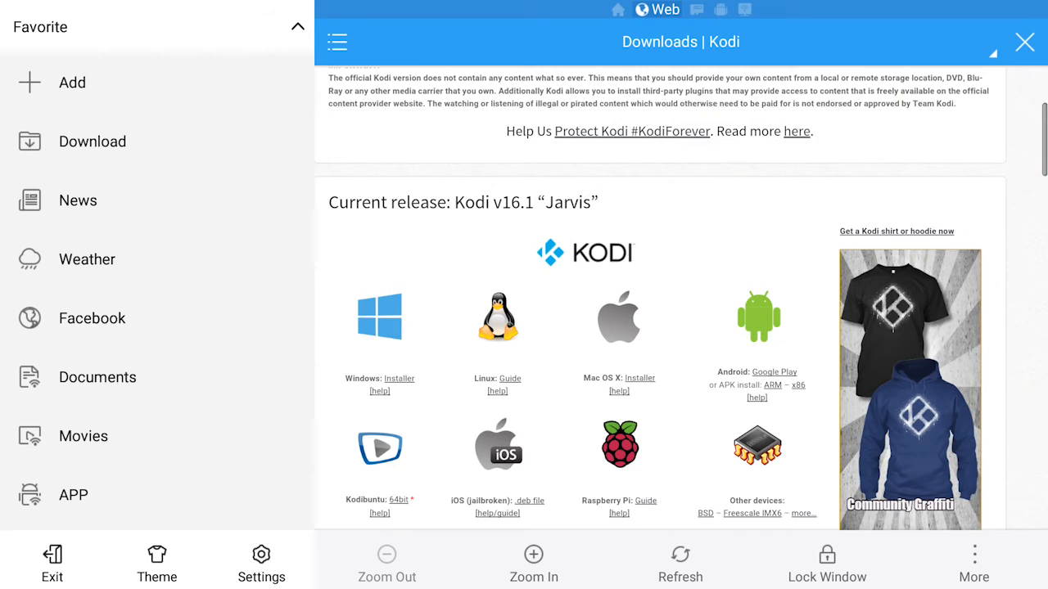
{"action": "scroll", "scroll_direction": "down", "scroll_amount": 3}
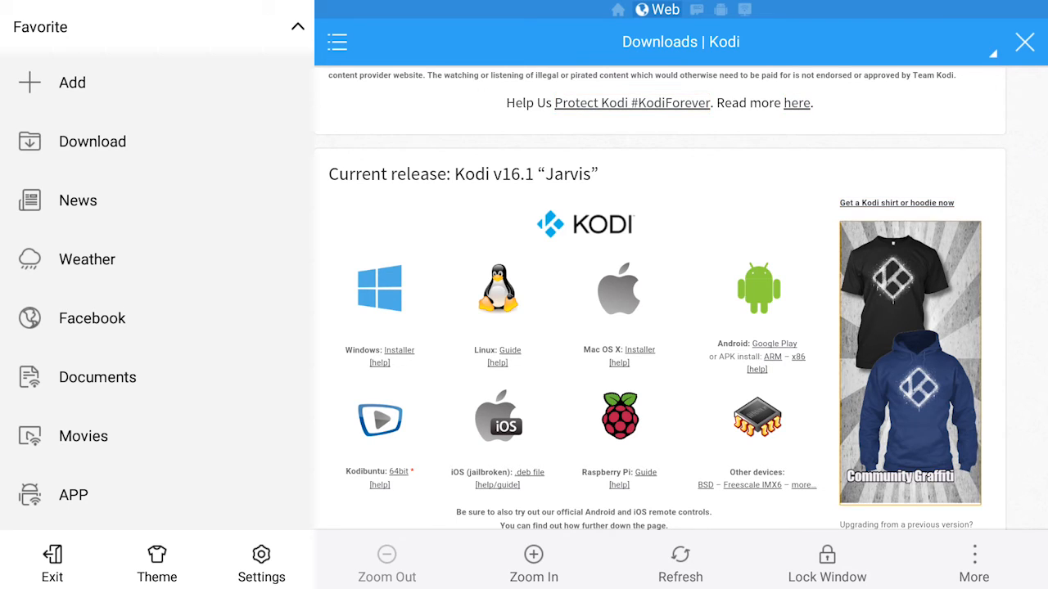
{"action": "scroll", "scroll_direction": "down", "scroll_amount": 3}
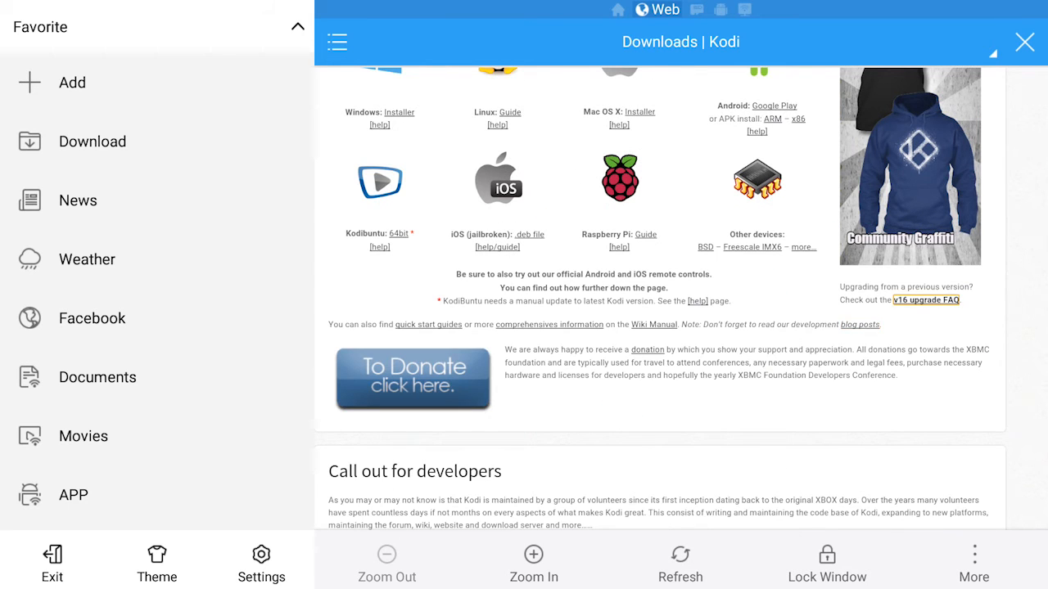
{"action": "scroll", "scroll_direction": "up", "scroll_amount": 3}
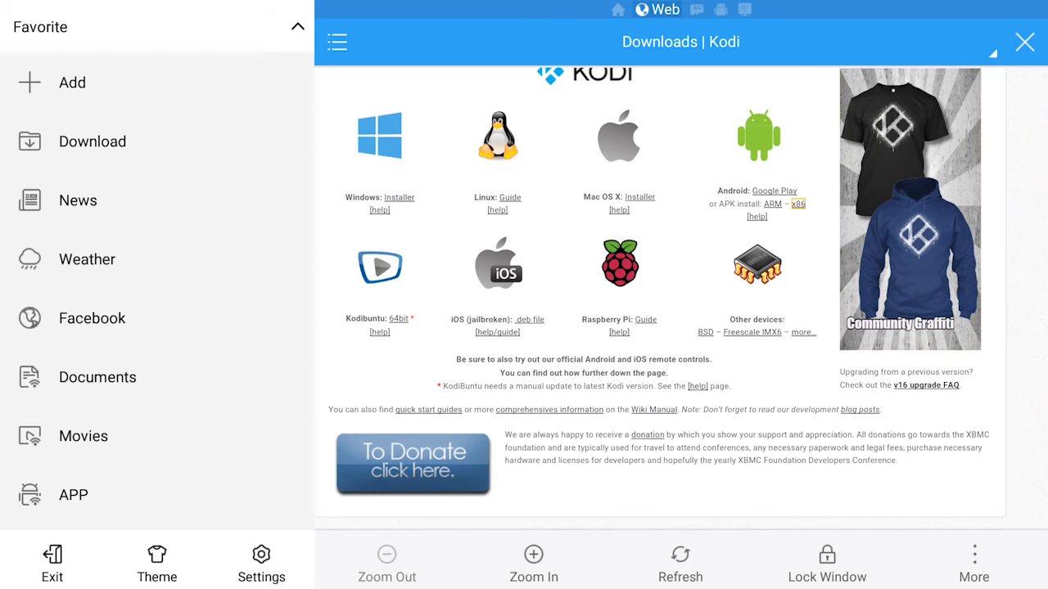
{"action": "scroll", "scroll_direction": "up", "scroll_amount": 3}
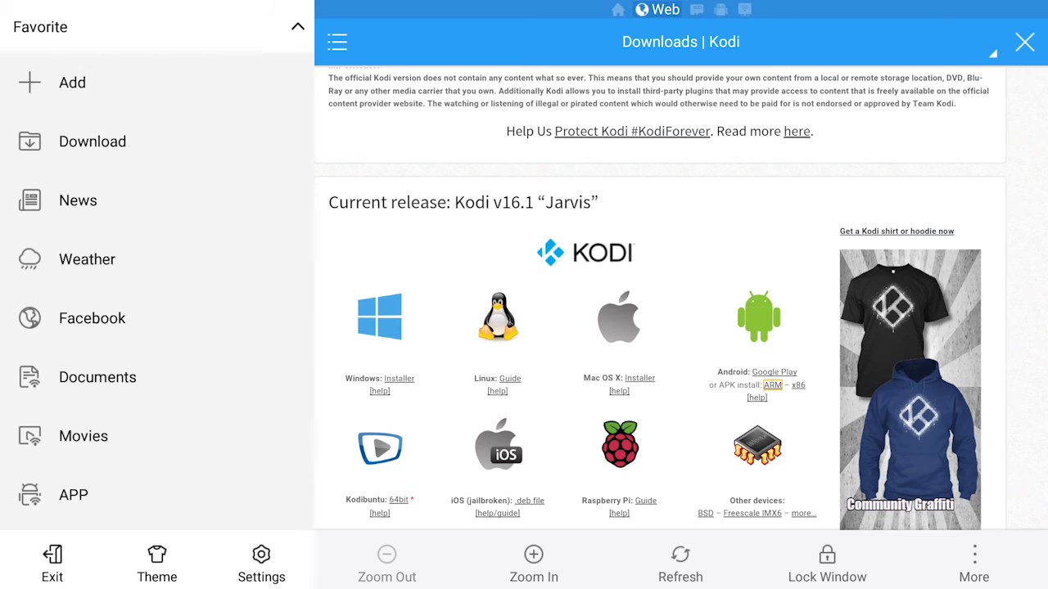
- Download kodi-16.1-Jarvis-armeabi-v7a.apk via the ARM link and start its install
{"action": "left_click", "coordinate": [773, 384]}
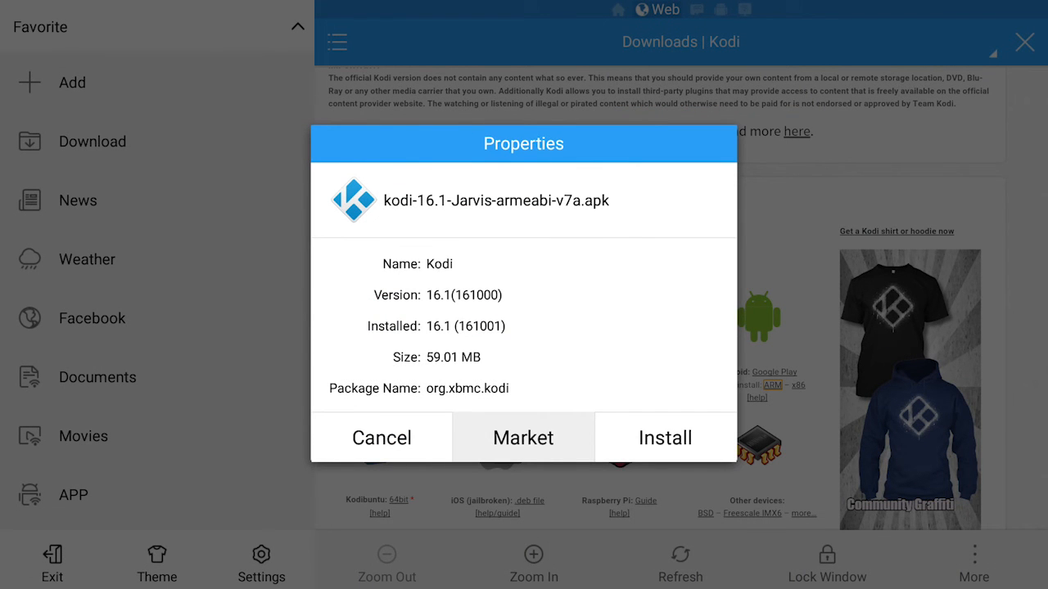
{"action": "mouse_move", "coordinate": [665, 437]}
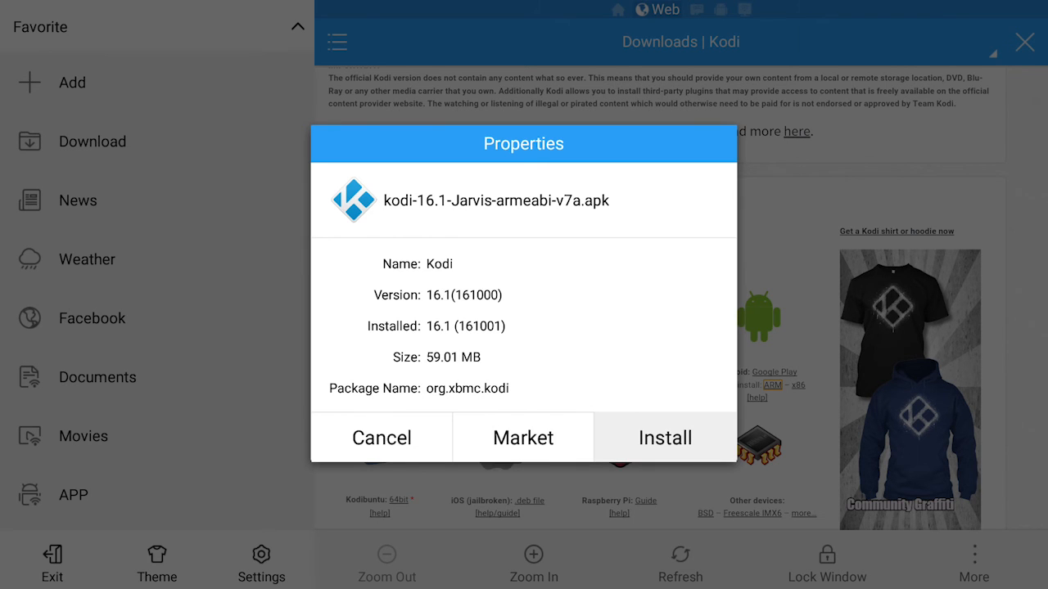
{"action": "left_click", "coordinate": [380, 437]}
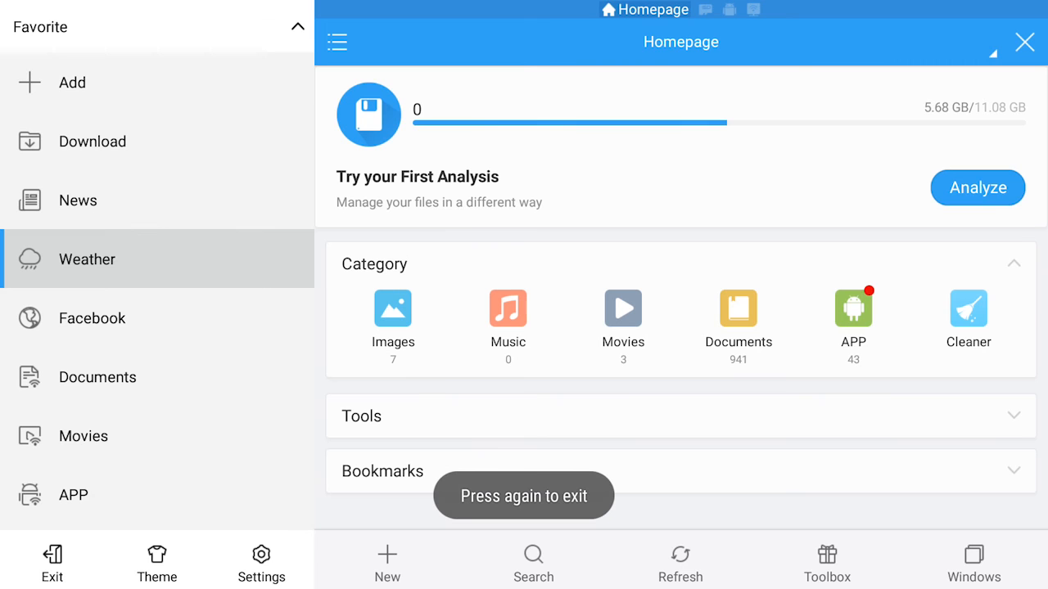
- Exit to the Android TV home screen and browse the Apps row to the Kodi tile
{"action": "left_click", "coordinate": [52, 560]}
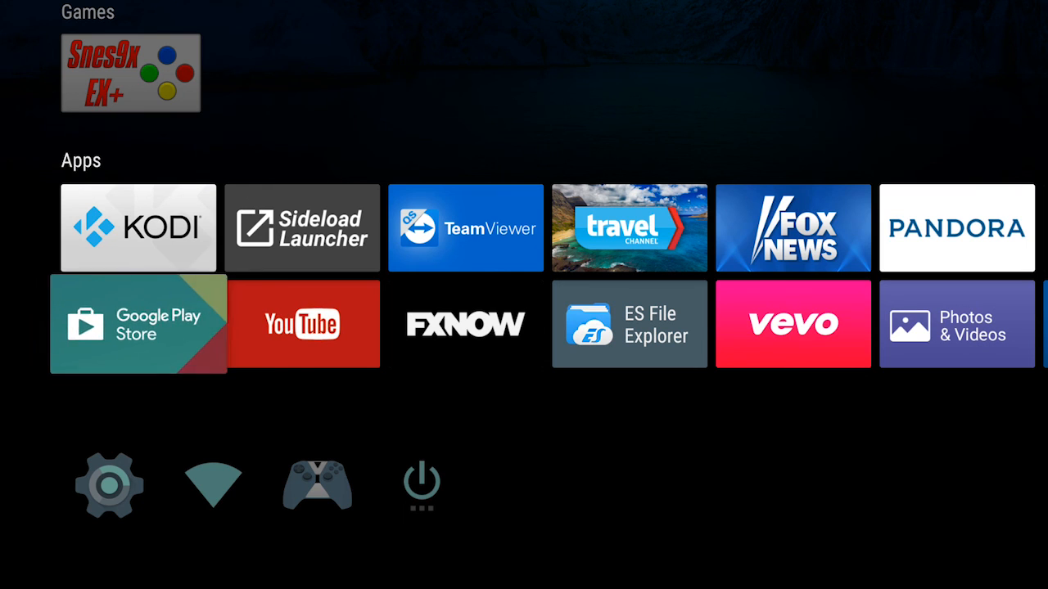
{"action": "scroll", "scroll_direction": "right", "scroll_amount": 3}
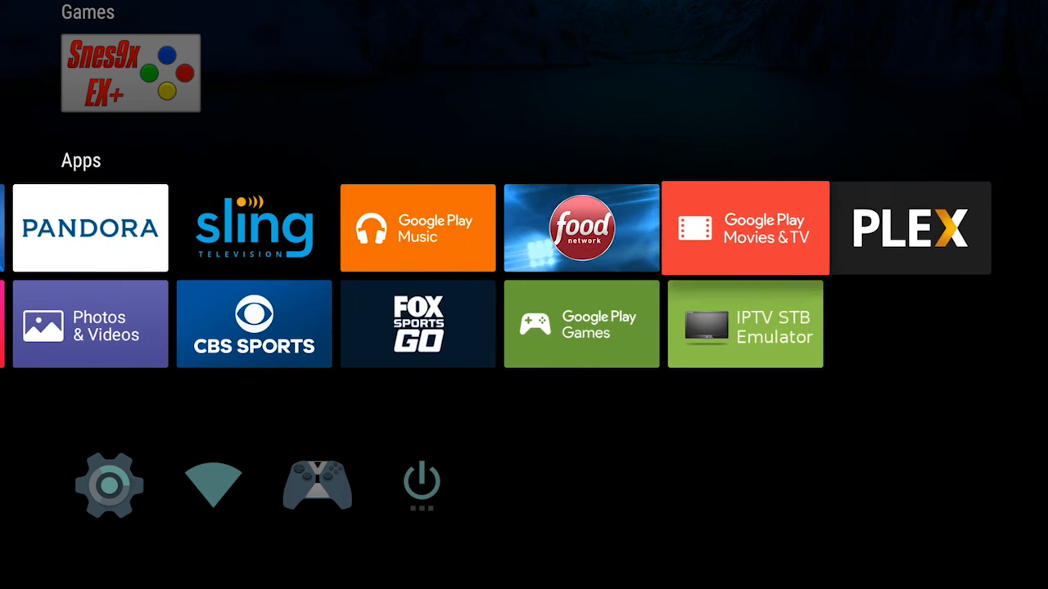
{"action": "scroll", "scroll_direction": "left", "scroll_amount": 3}
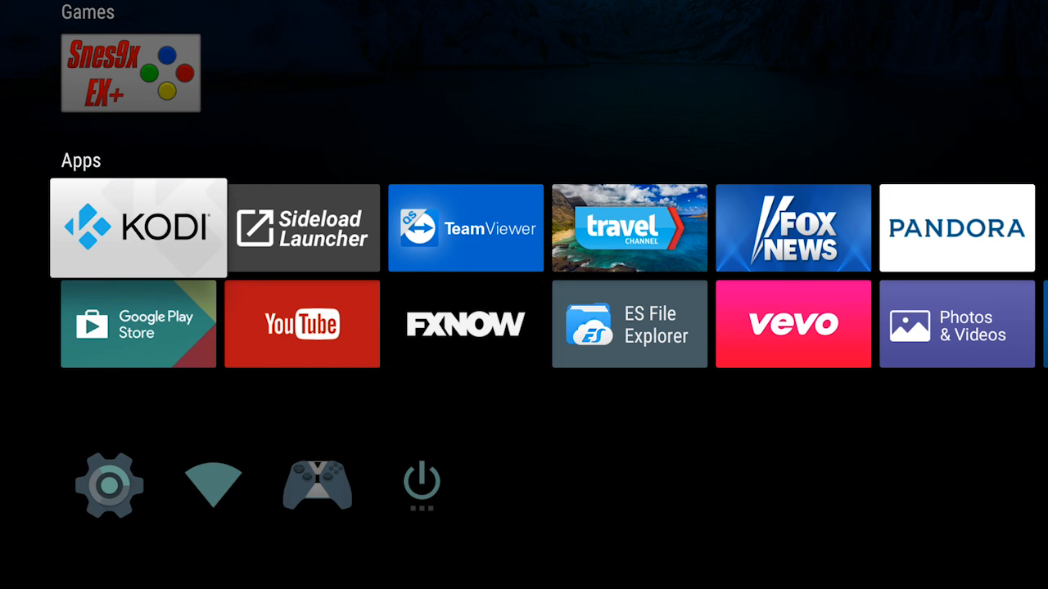
{"action": "mouse_move", "coordinate": [302, 324]}
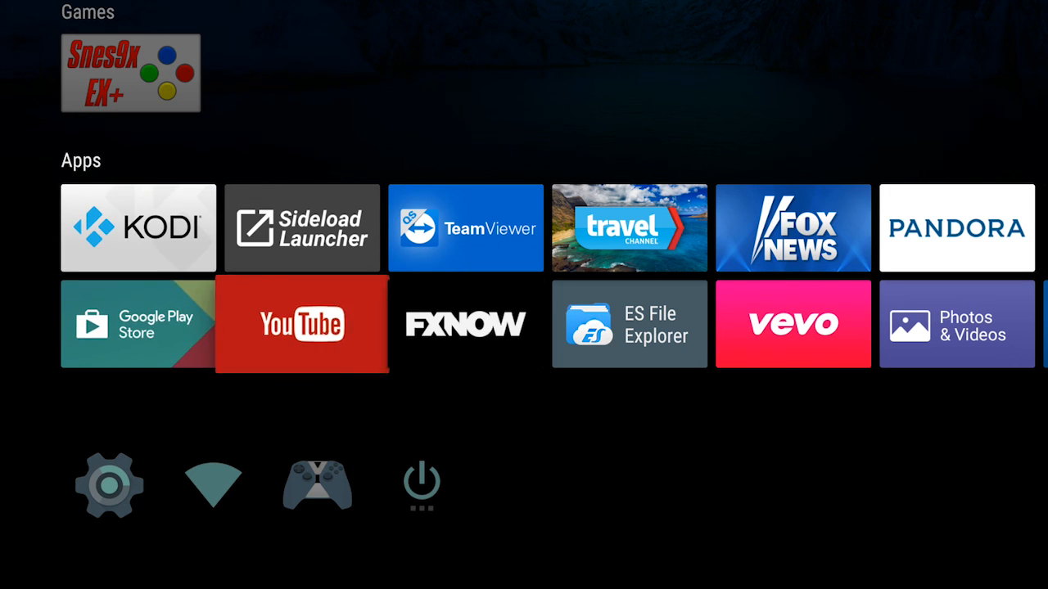
{"action": "scroll", "scroll_direction": "right", "scroll_amount": 3}
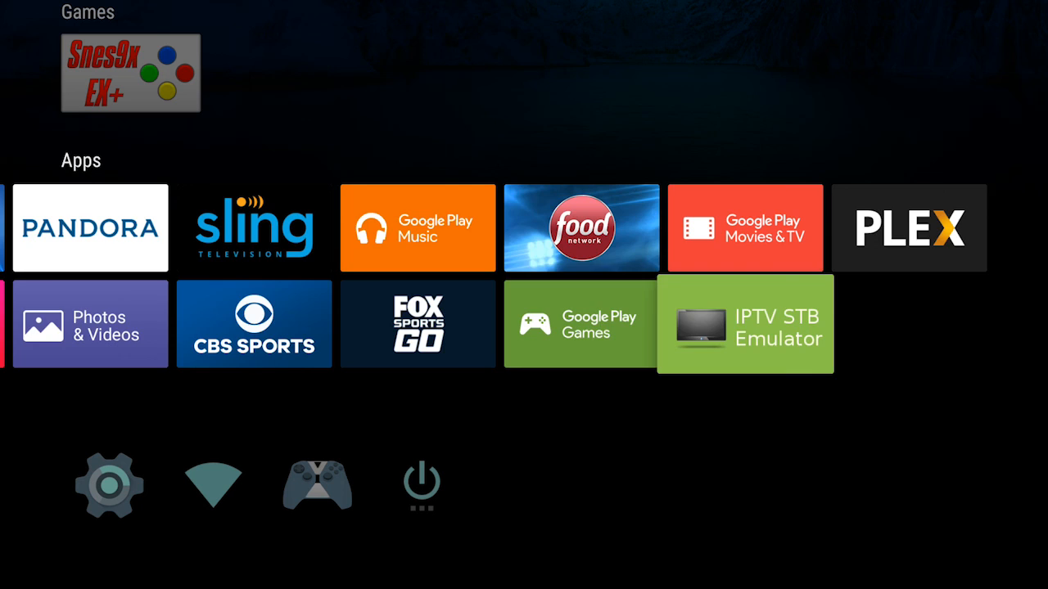
{"action": "scroll", "scroll_direction": "left", "scroll_amount": 3}
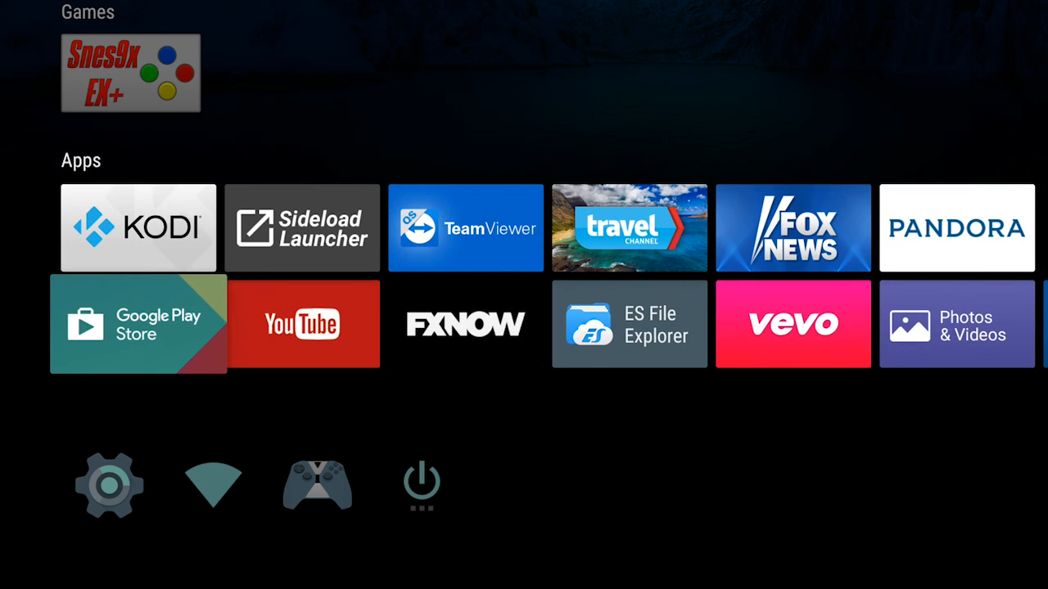